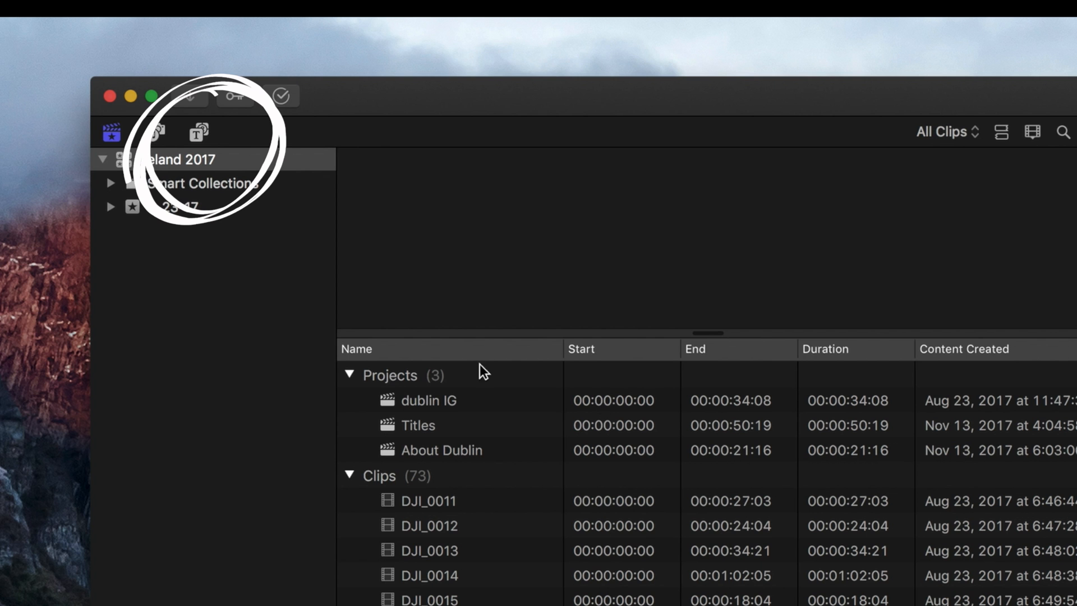
Step: Show the installed generators in the Titles and Generators sidebar
{"action": "left_click", "coordinate": [198, 132]}
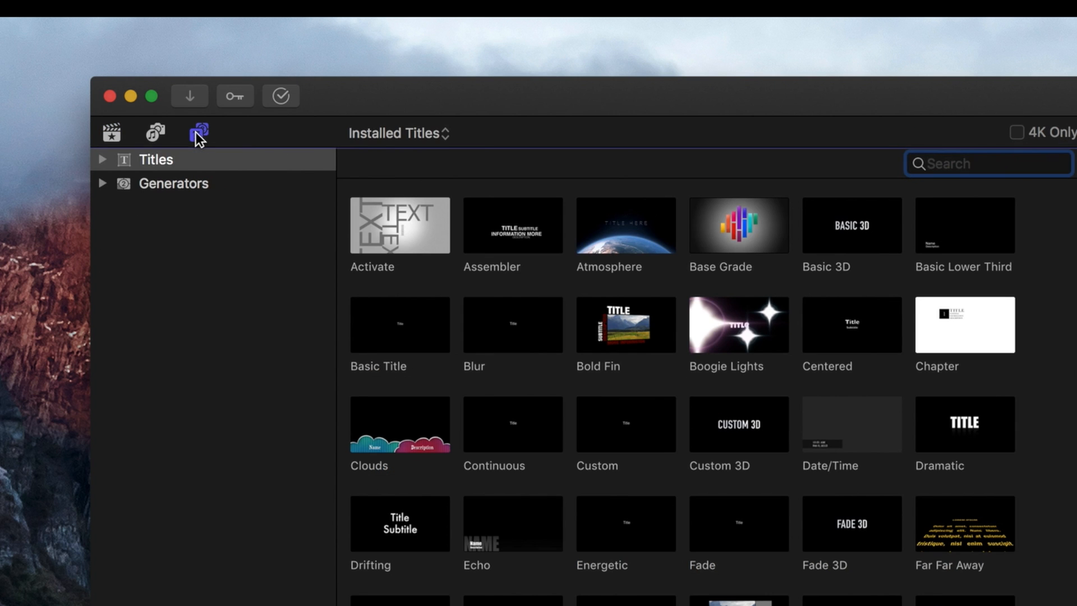
{"action": "left_click", "coordinate": [174, 183]}
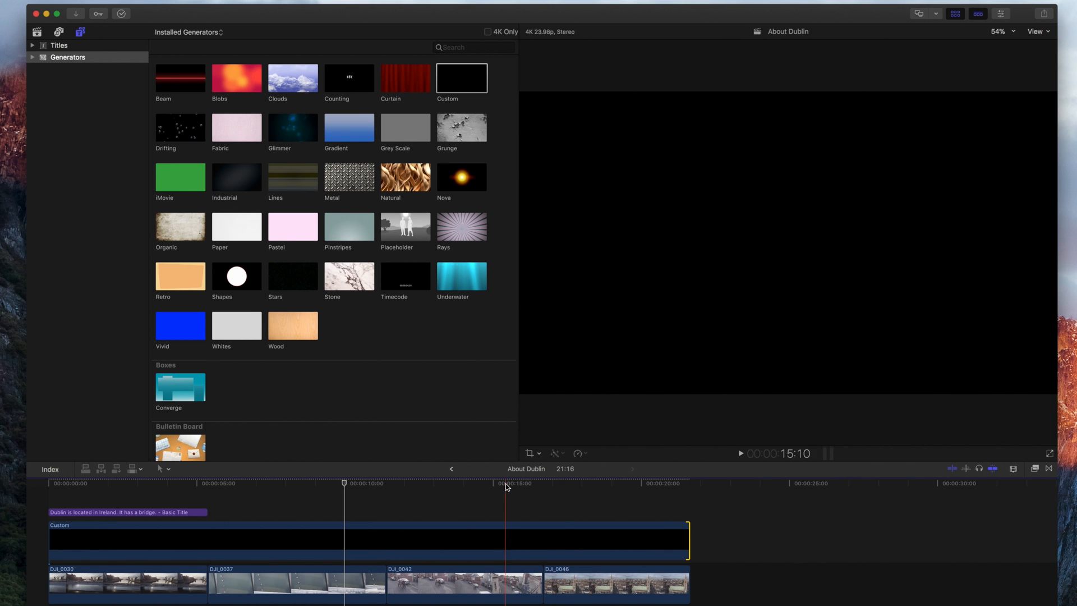
Step: Select the black Custom generator clip and show its parameters in the Inspector
{"action": "left_click", "coordinate": [496, 495]}
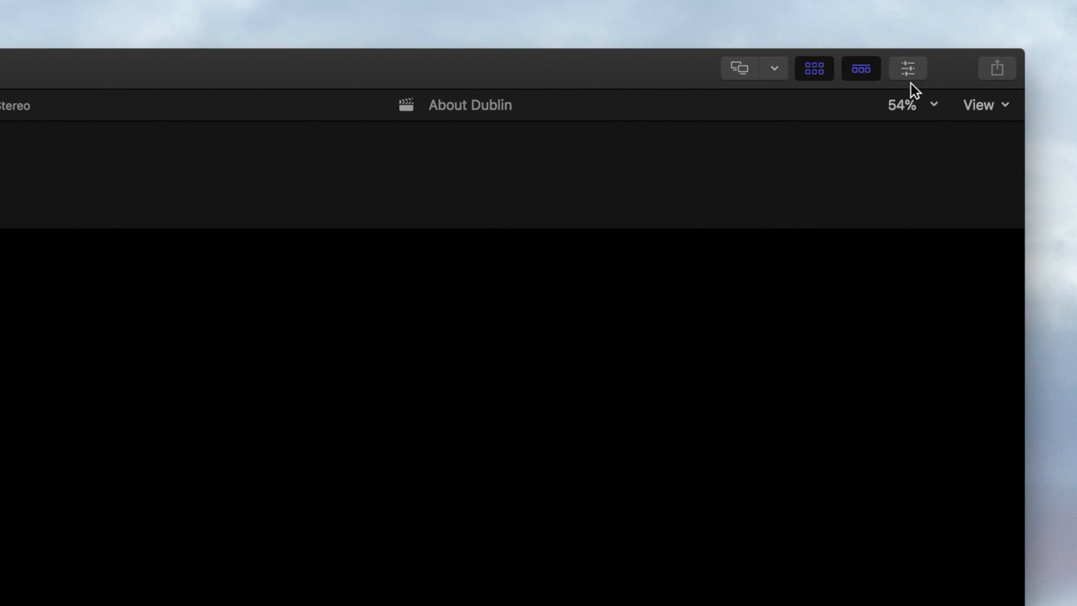
{"action": "mouse_move", "coordinate": [919, 76]}
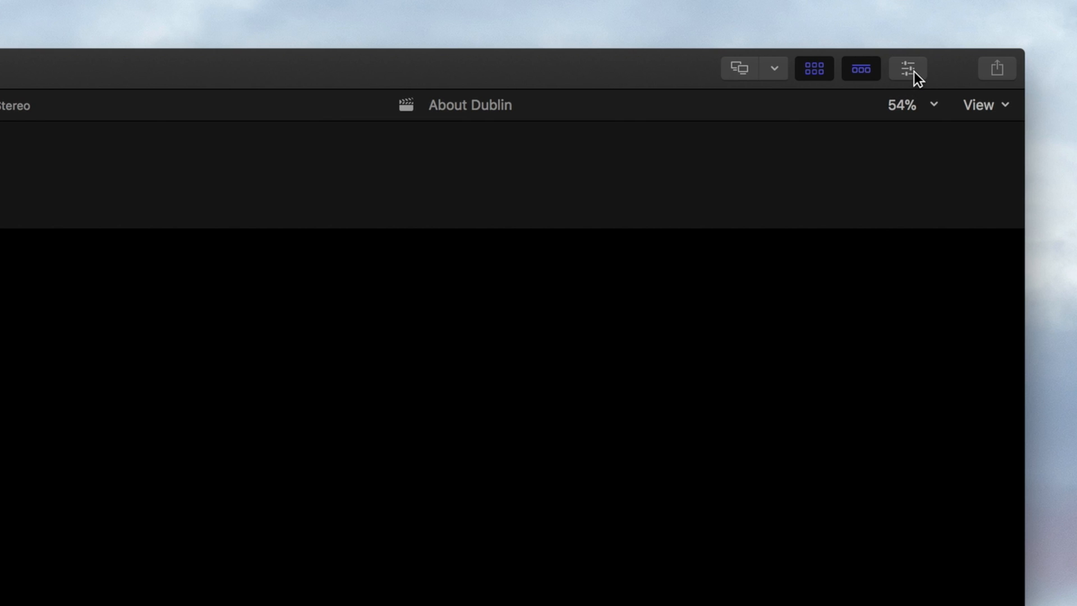
{"action": "left_click", "coordinate": [906, 68]}
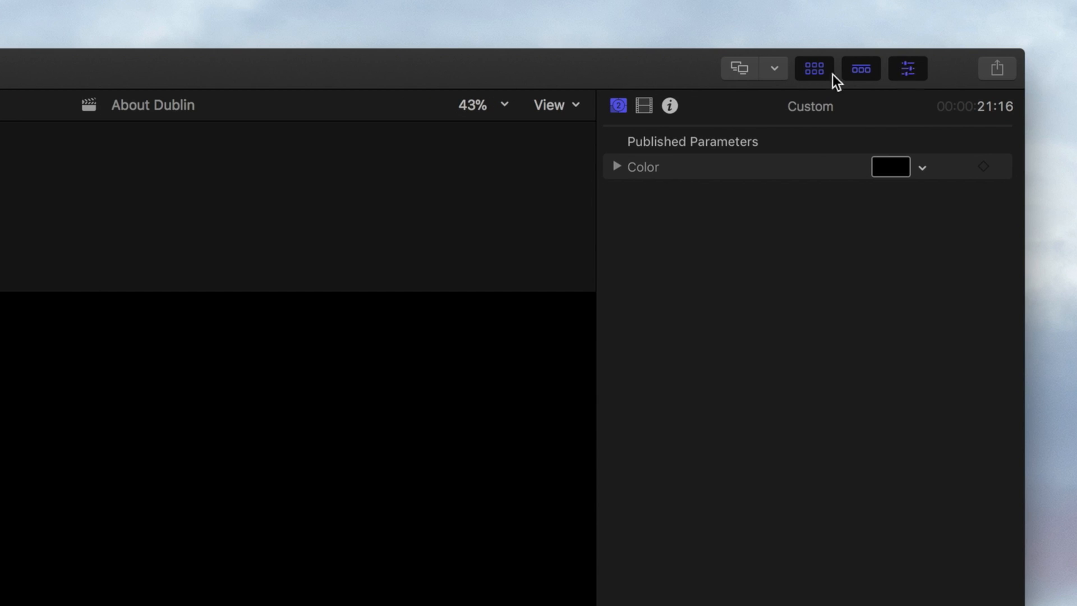
{"action": "left_click", "coordinate": [642, 106]}
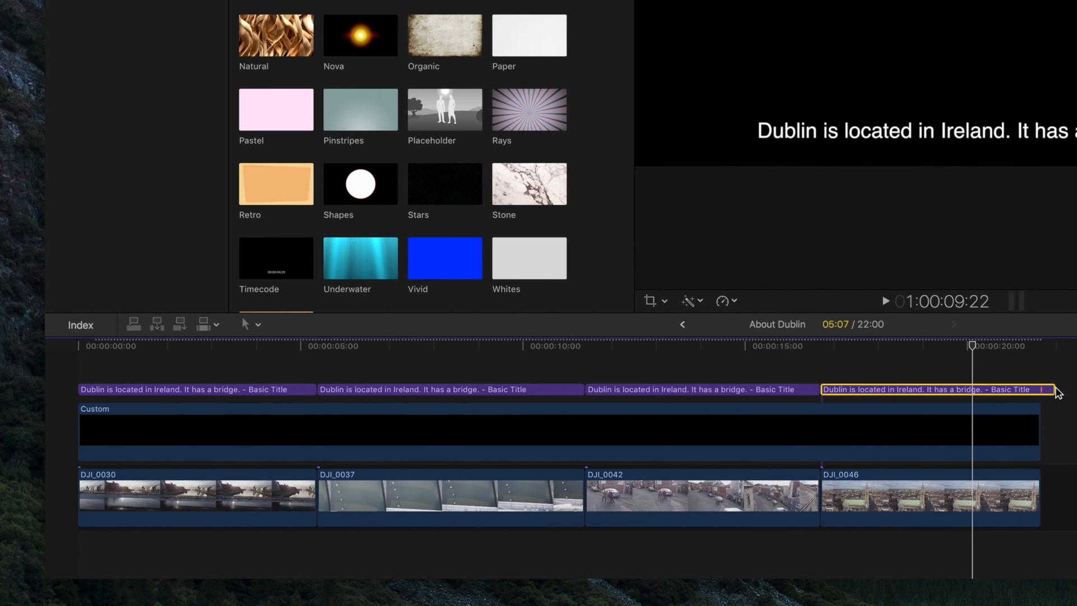
Step: Edit the third subtitle's text to begin 'Kids in Dublin'
{"action": "left_click", "coordinate": [511, 363]}
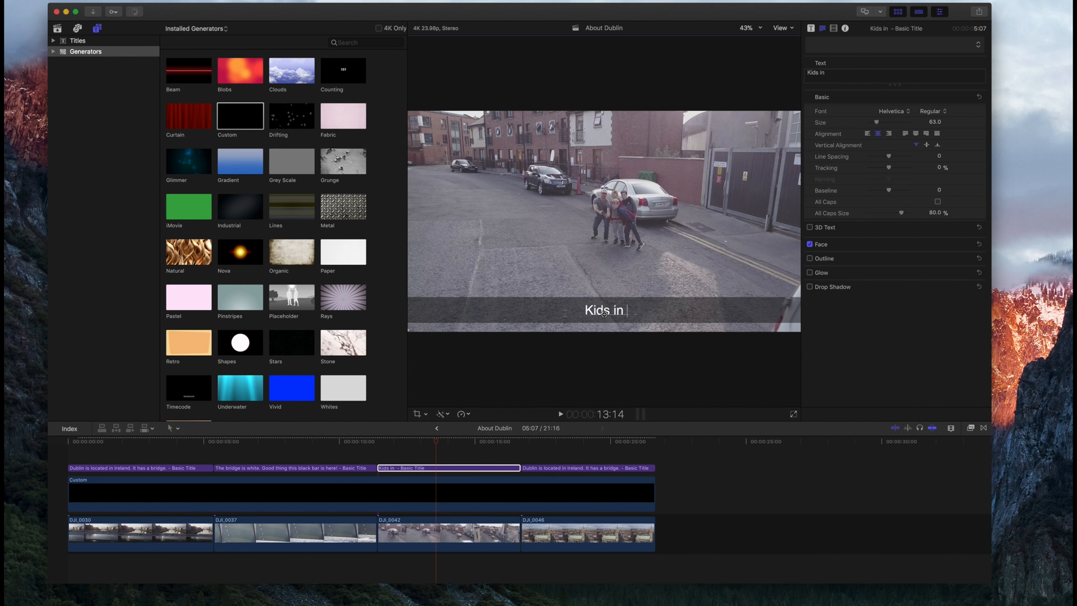
{"action": "type", "text": "Dublin l"}
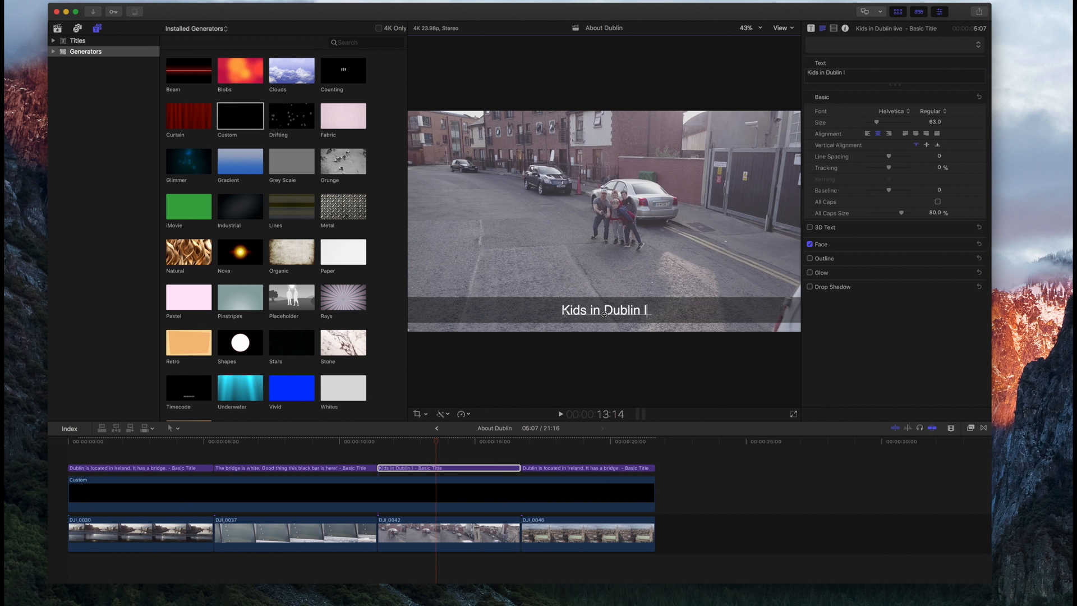